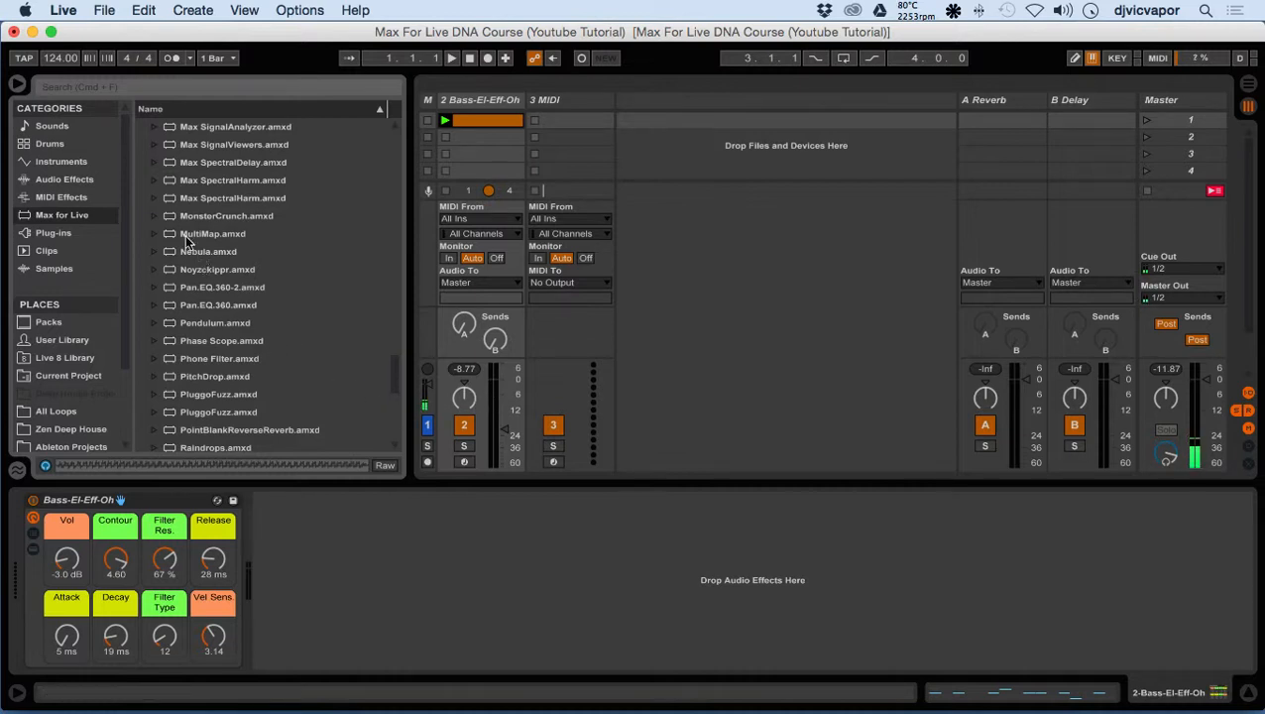
Load MultiMap.amxd from the Max for Live browser onto the Bass-El-Eff-Oh track.
click(212, 233)
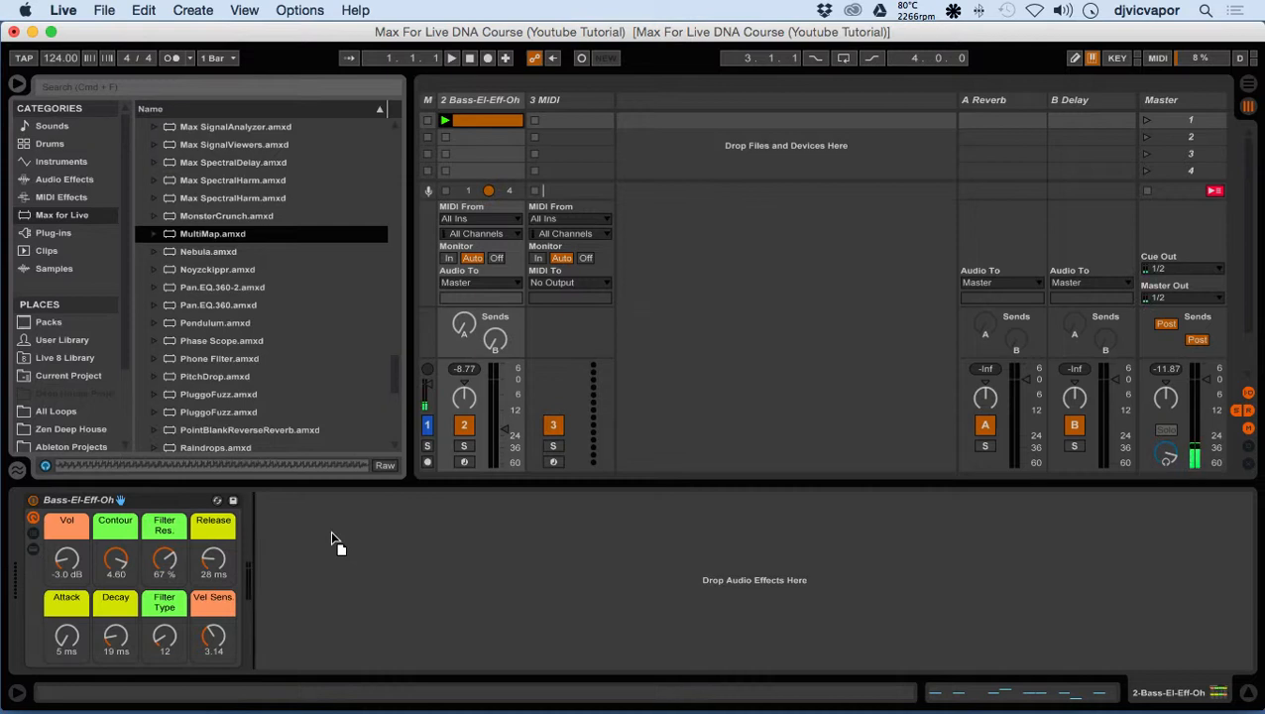
double_click(211, 233)
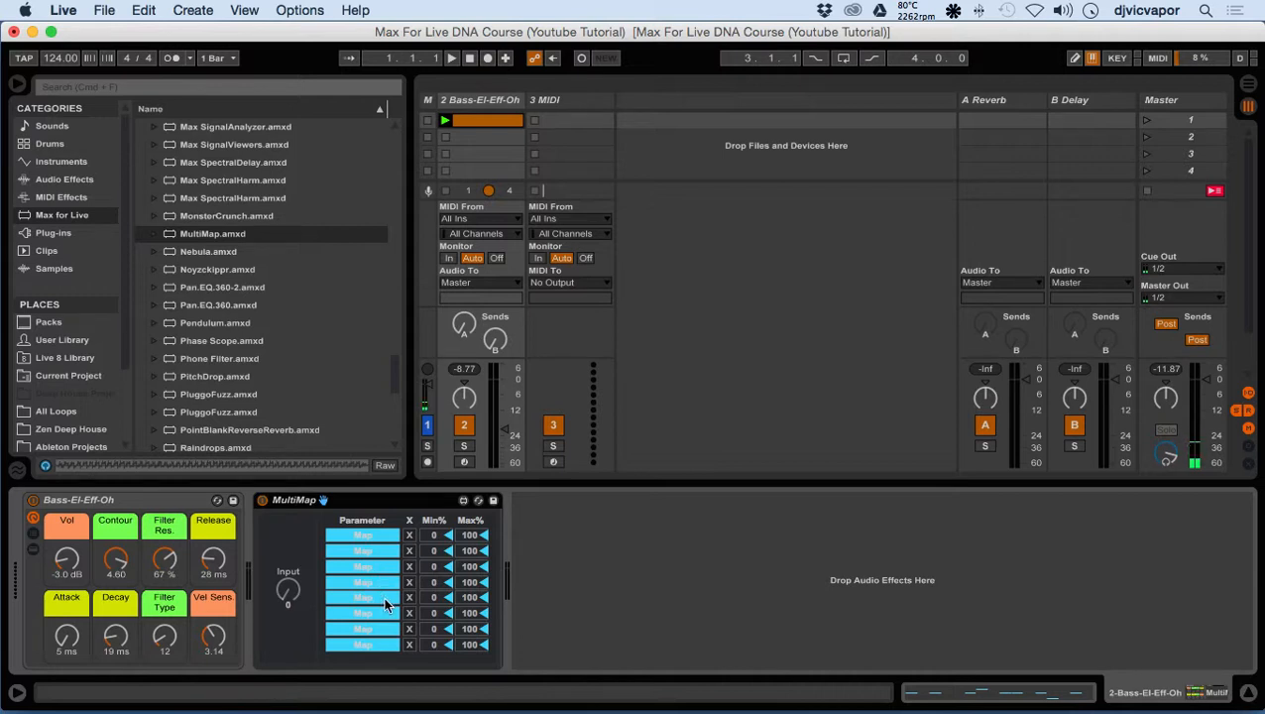
mouse_move(347, 560)
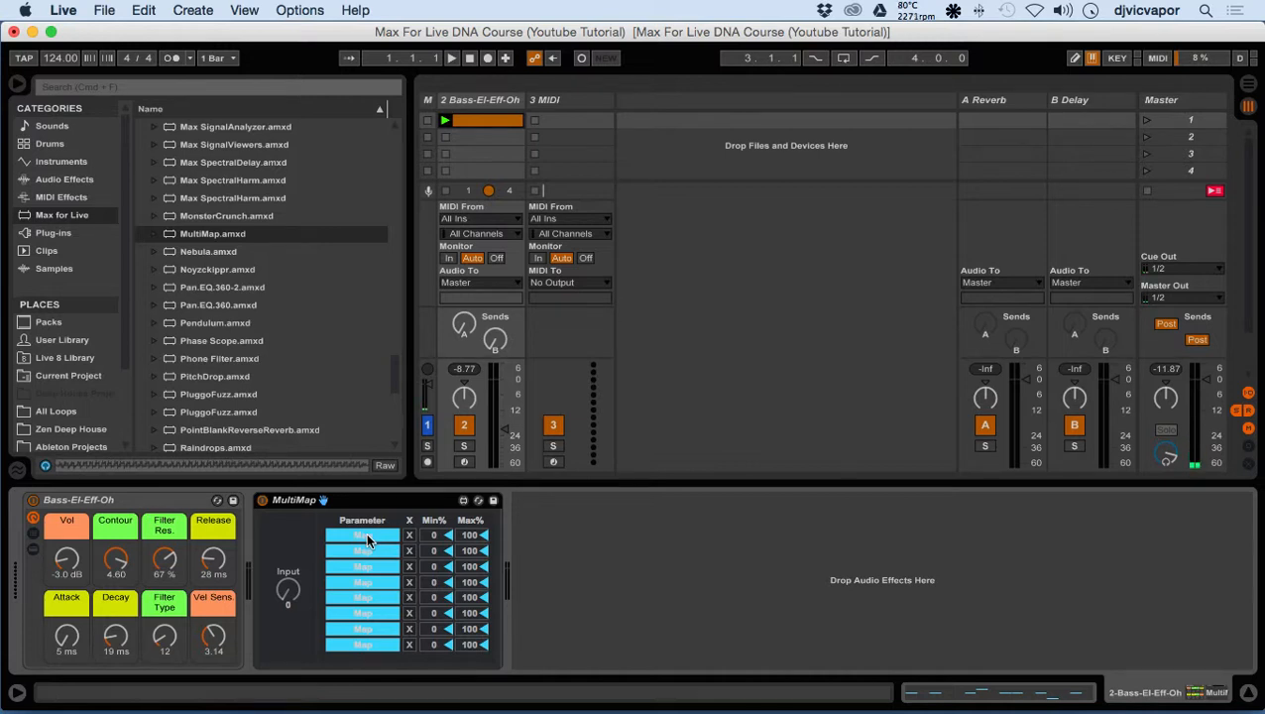
mouse_move(308, 333)
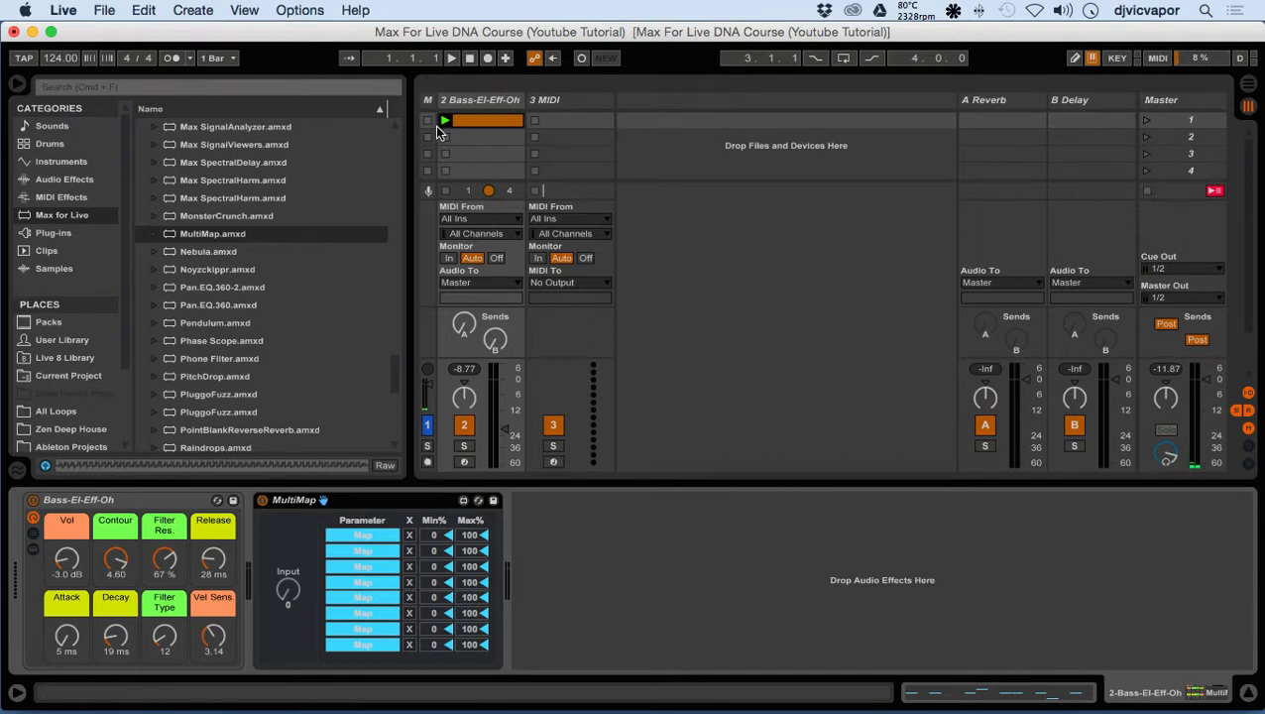
Play the bass clip, map Contour at 27–54%, and sweep the MultiMap Input to test.
click(451, 58)
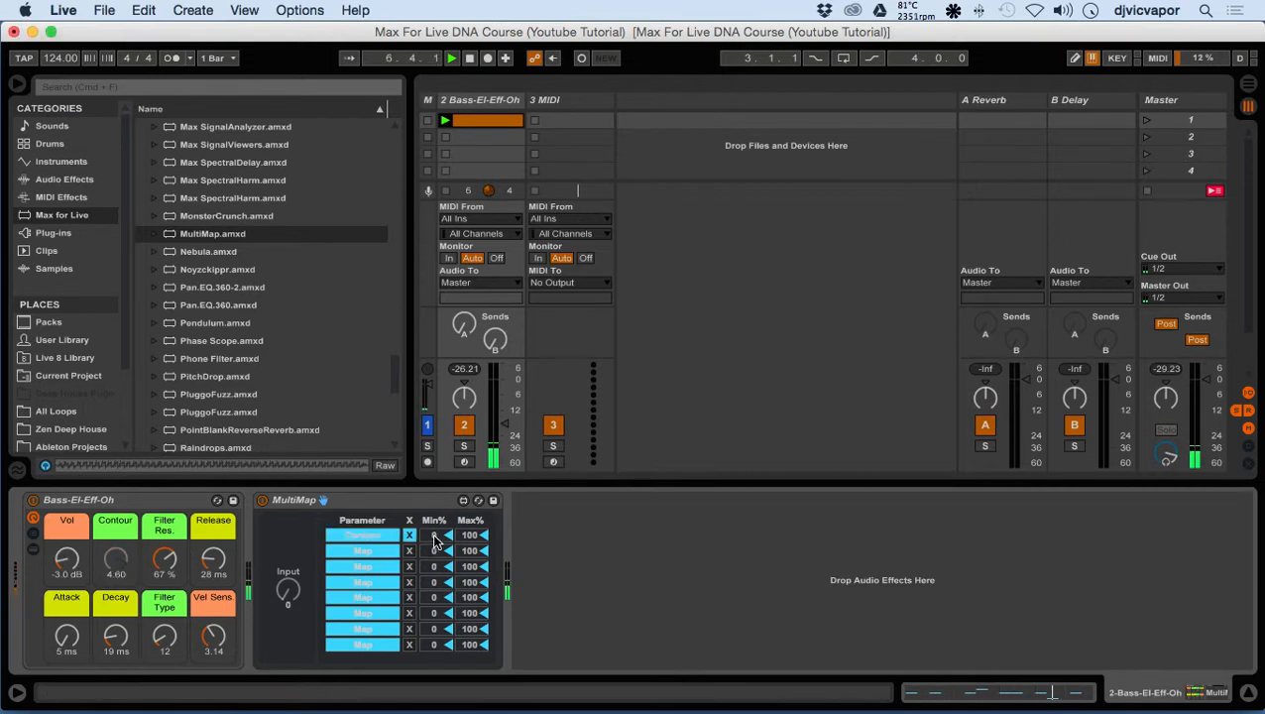
click(434, 534)
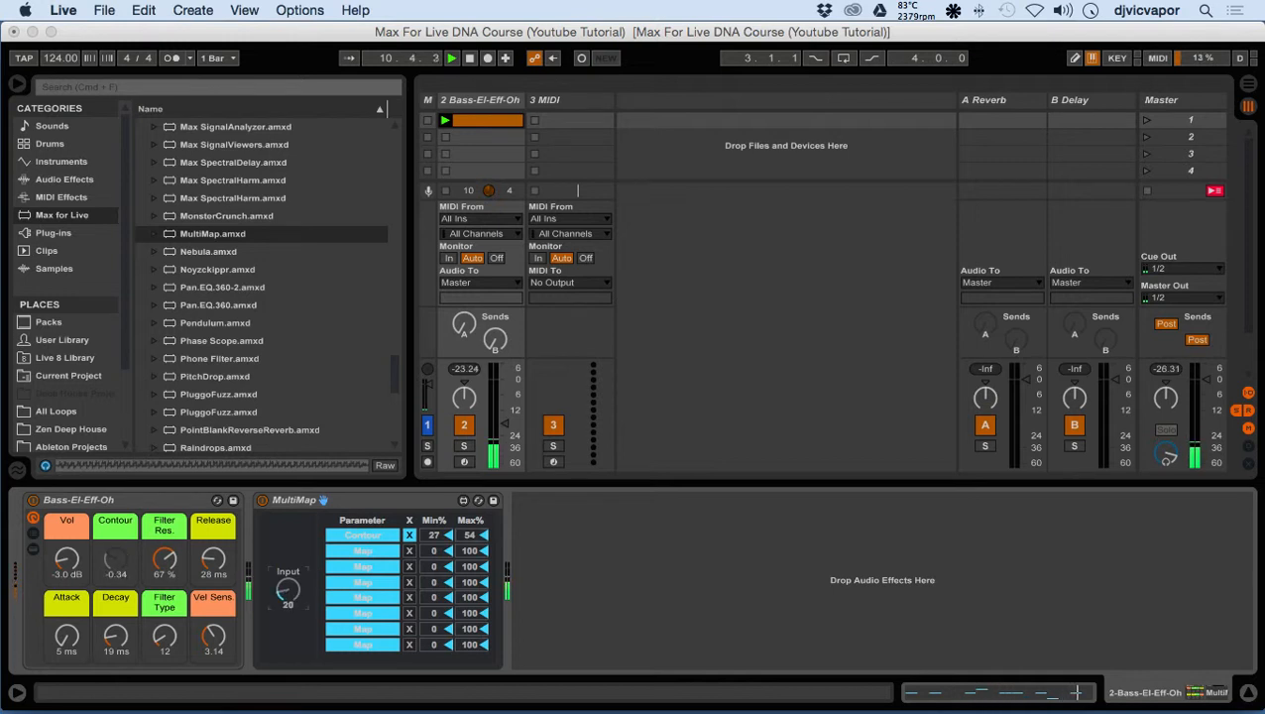
drag(287, 589, 288, 594)
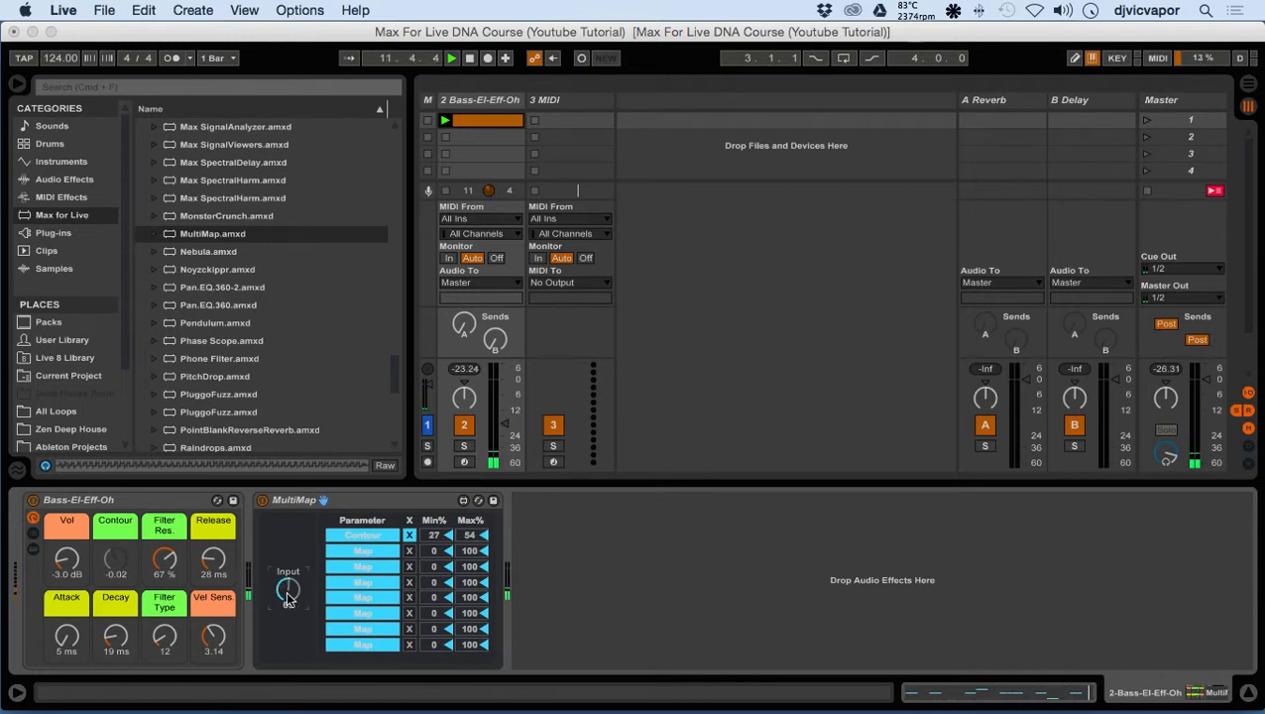
drag(287, 590, 288, 555)
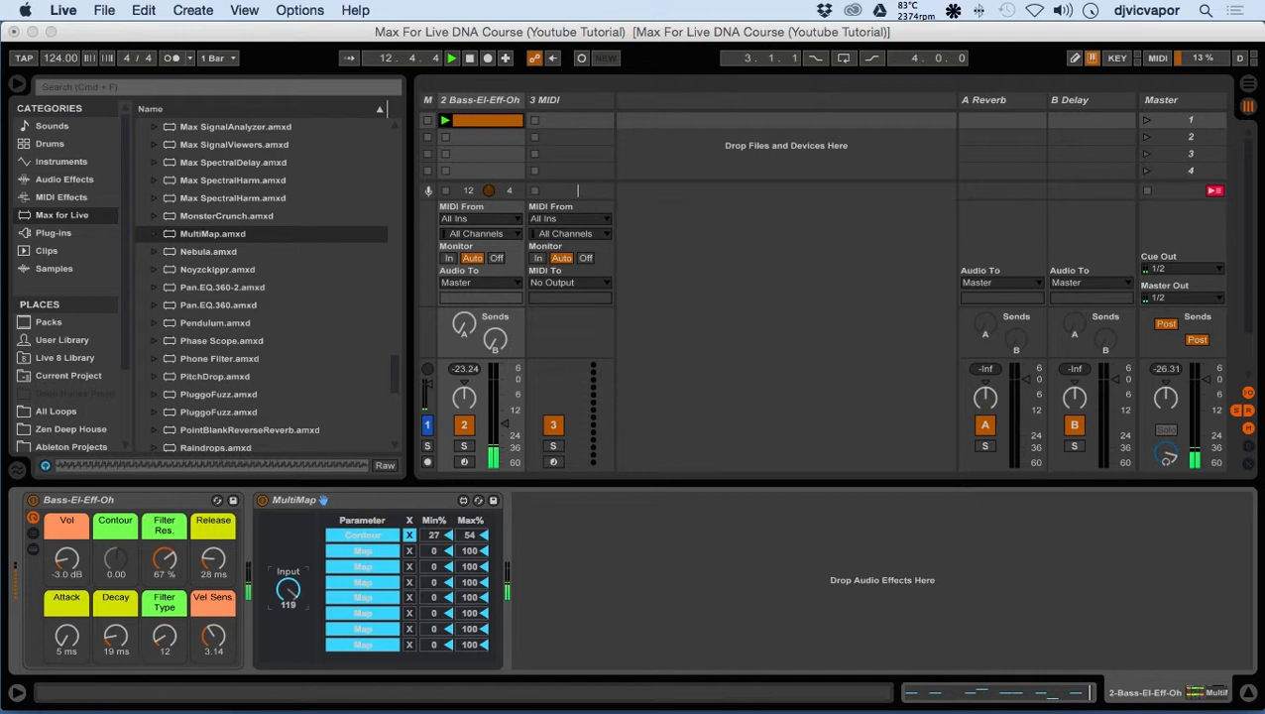
drag(288, 594, 288, 605)
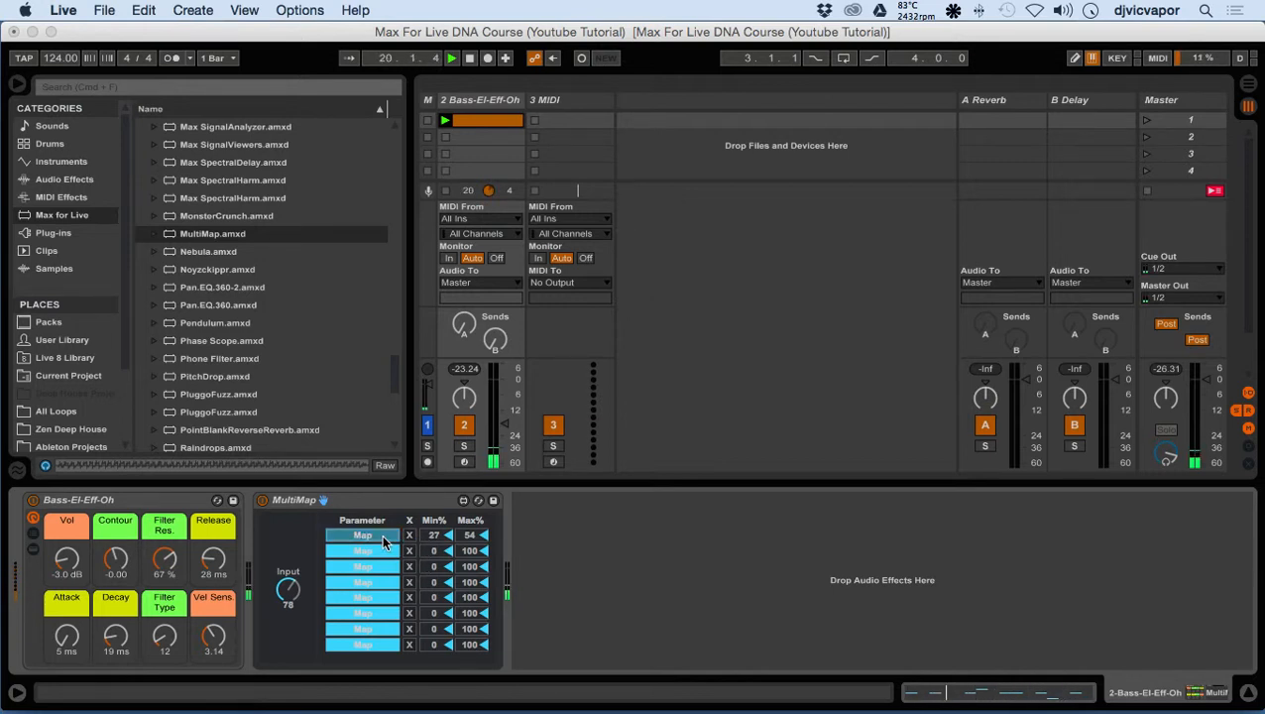
Reassign MultiMap slots to Filter Res. (27–54%), Filter Type (20–89%) and Vel Sens. (36–73%).
click(362, 534)
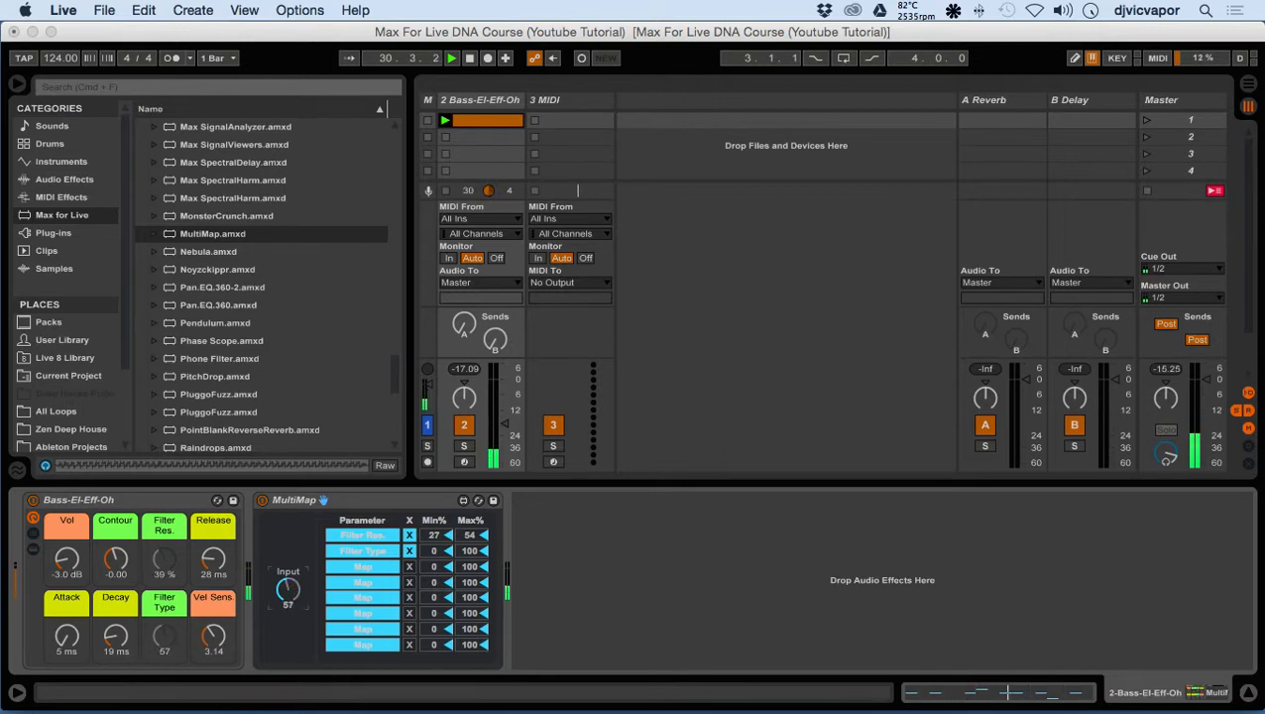
drag(288, 590, 287, 540)
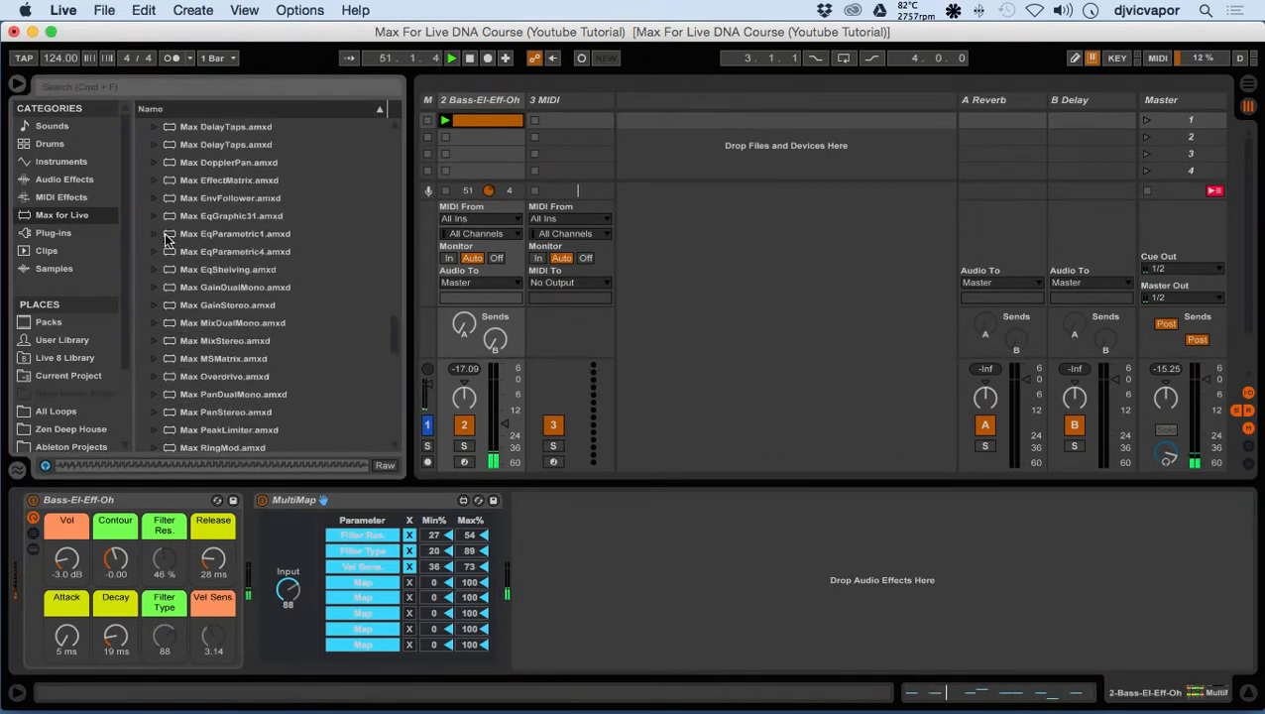
Load LFO.amxd after MultiMap and map it to the MultiMap Input knob.
scroll(up, 3)
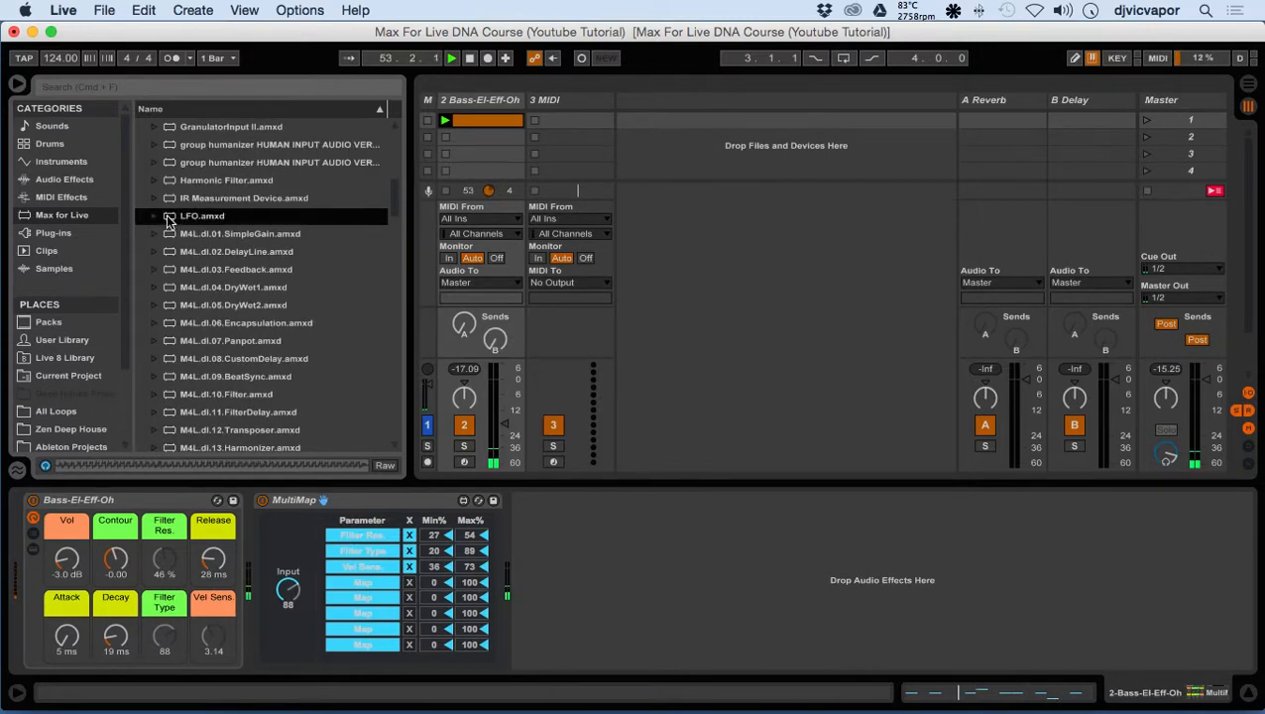
double_click(202, 215)
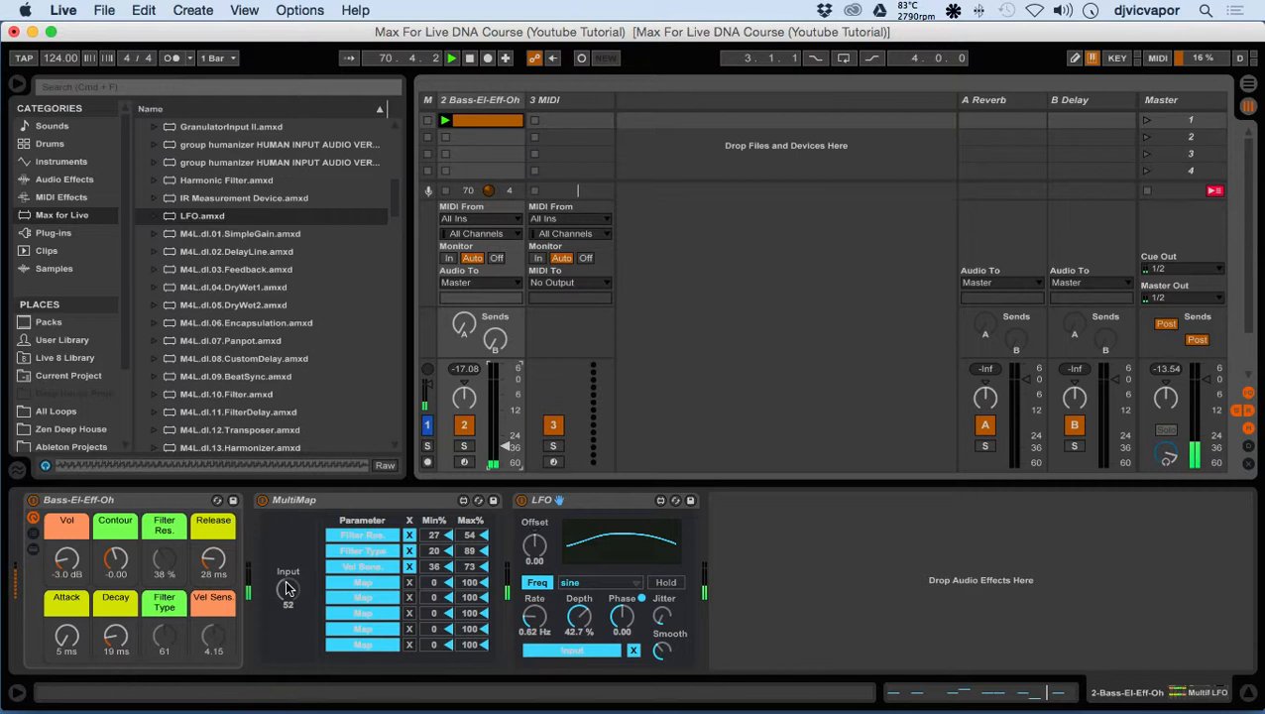
drag(288, 595, 289, 589)
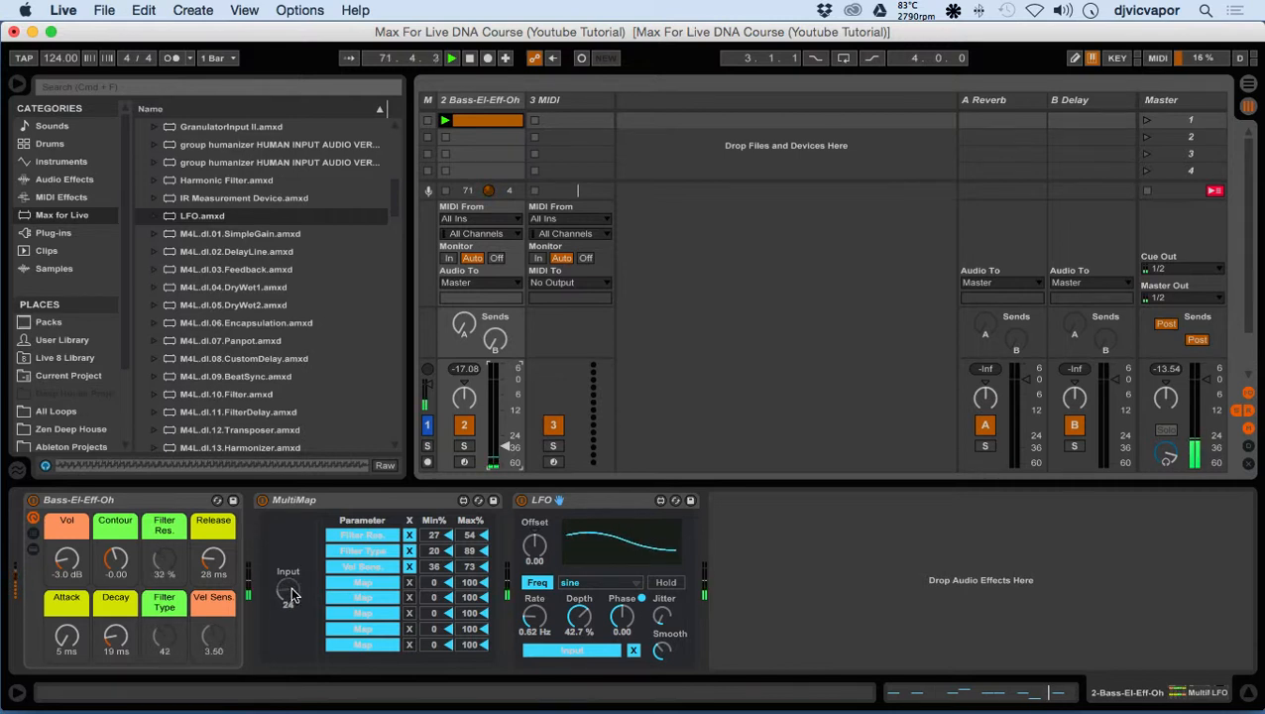